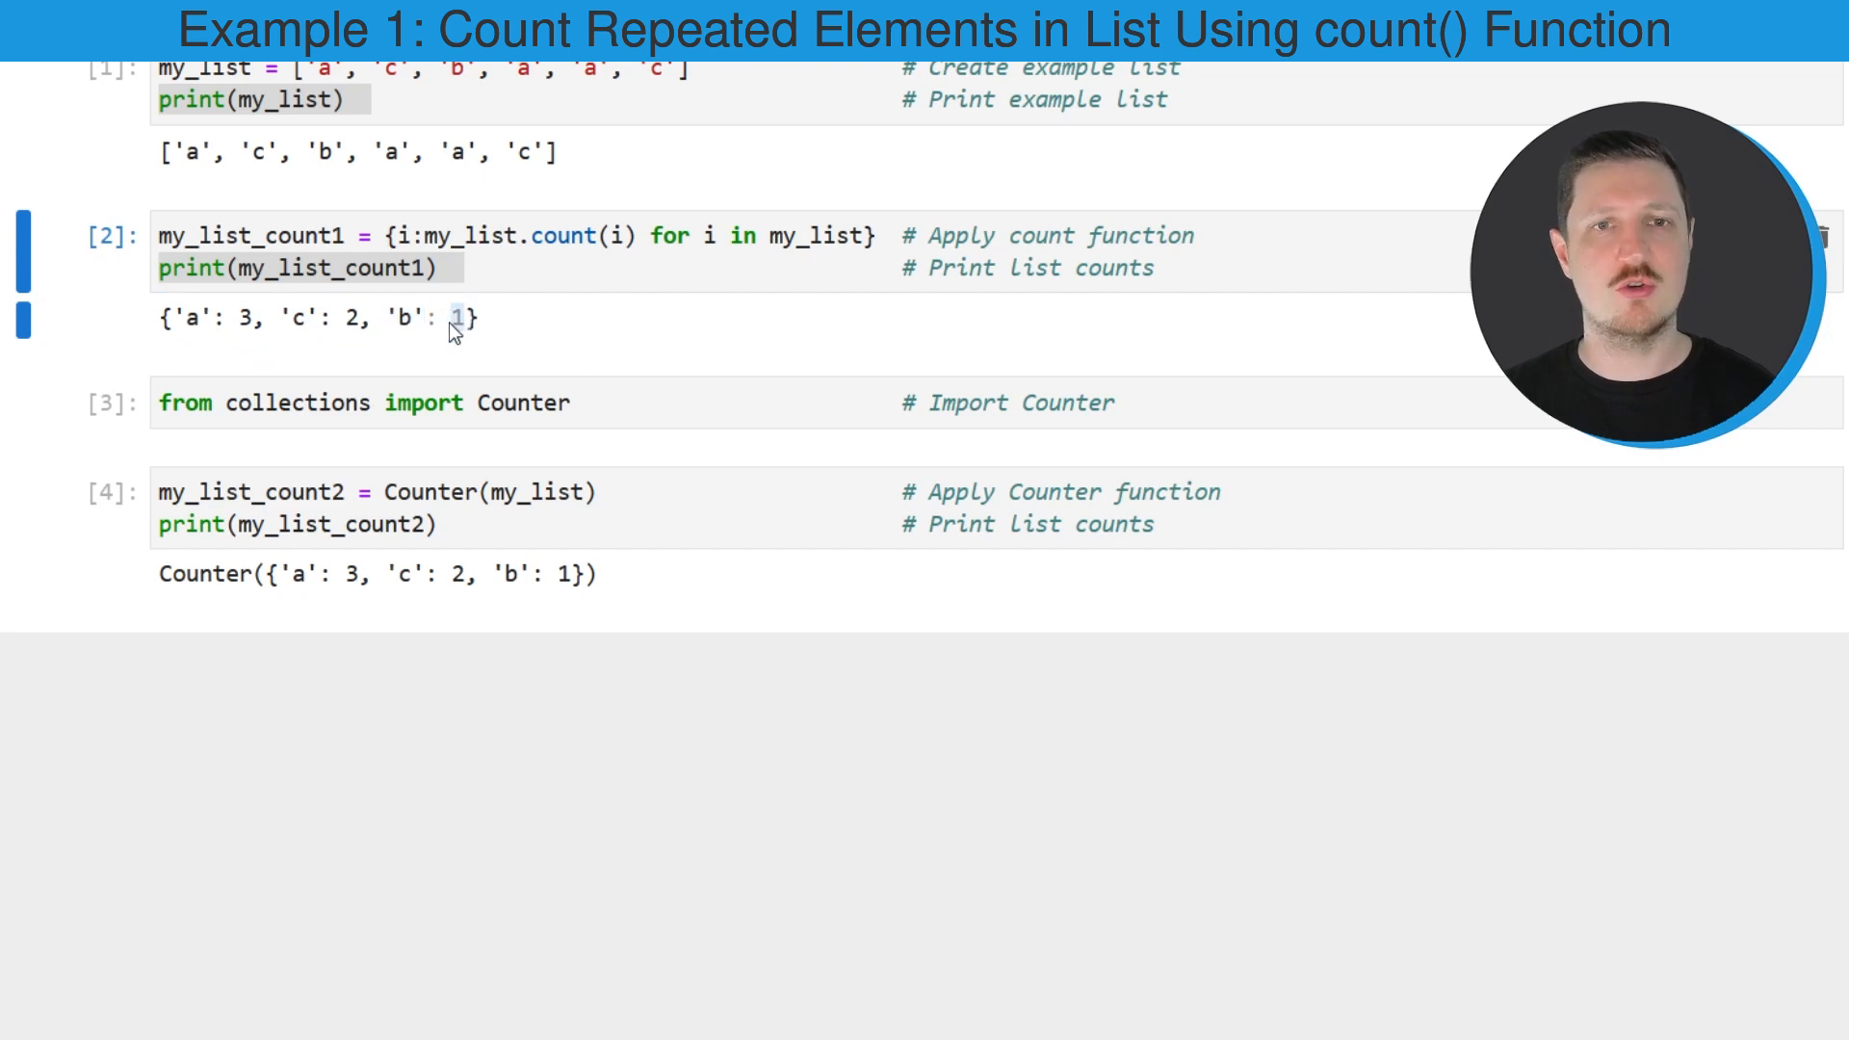
{"action": "mouse_move", "coordinate": [415, 325]}
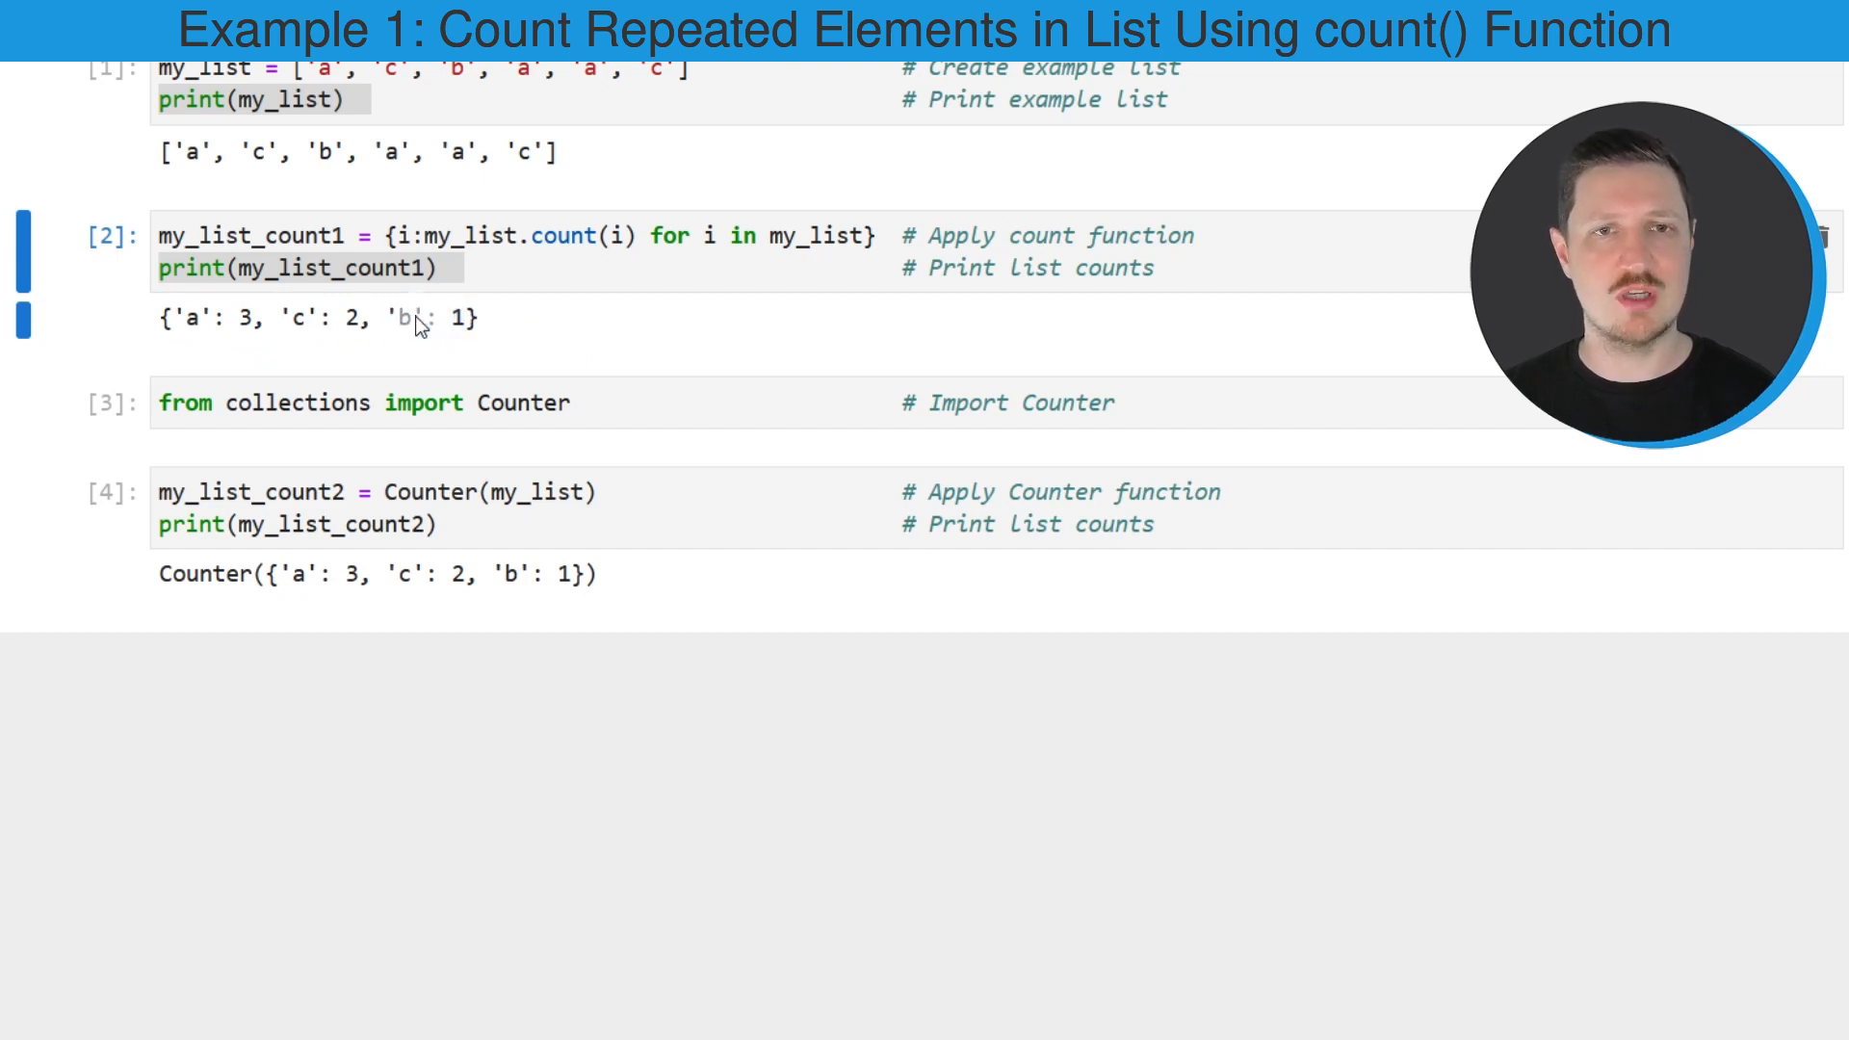
- Highlight the b count in both outputs and the Counter import line
{"action": "double_click", "coordinate": [399, 319]}
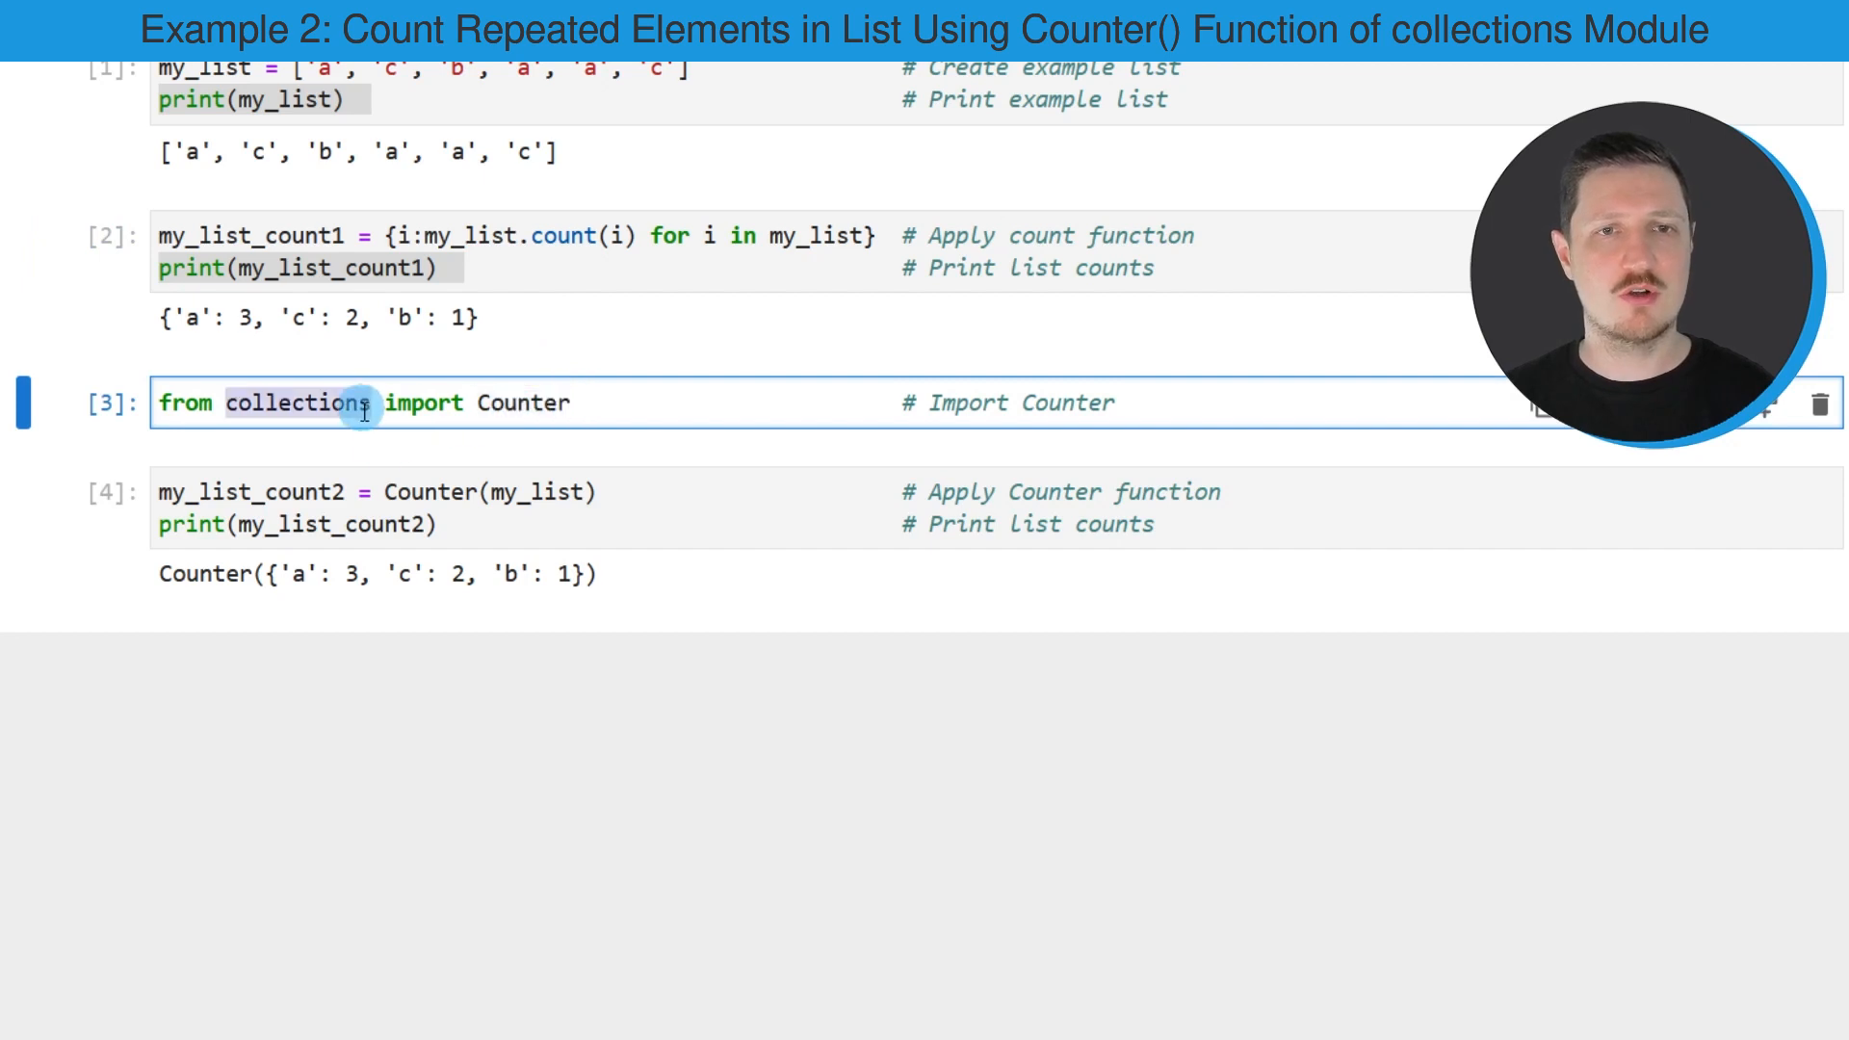
{"action": "mouse_move", "coordinate": [617, 404]}
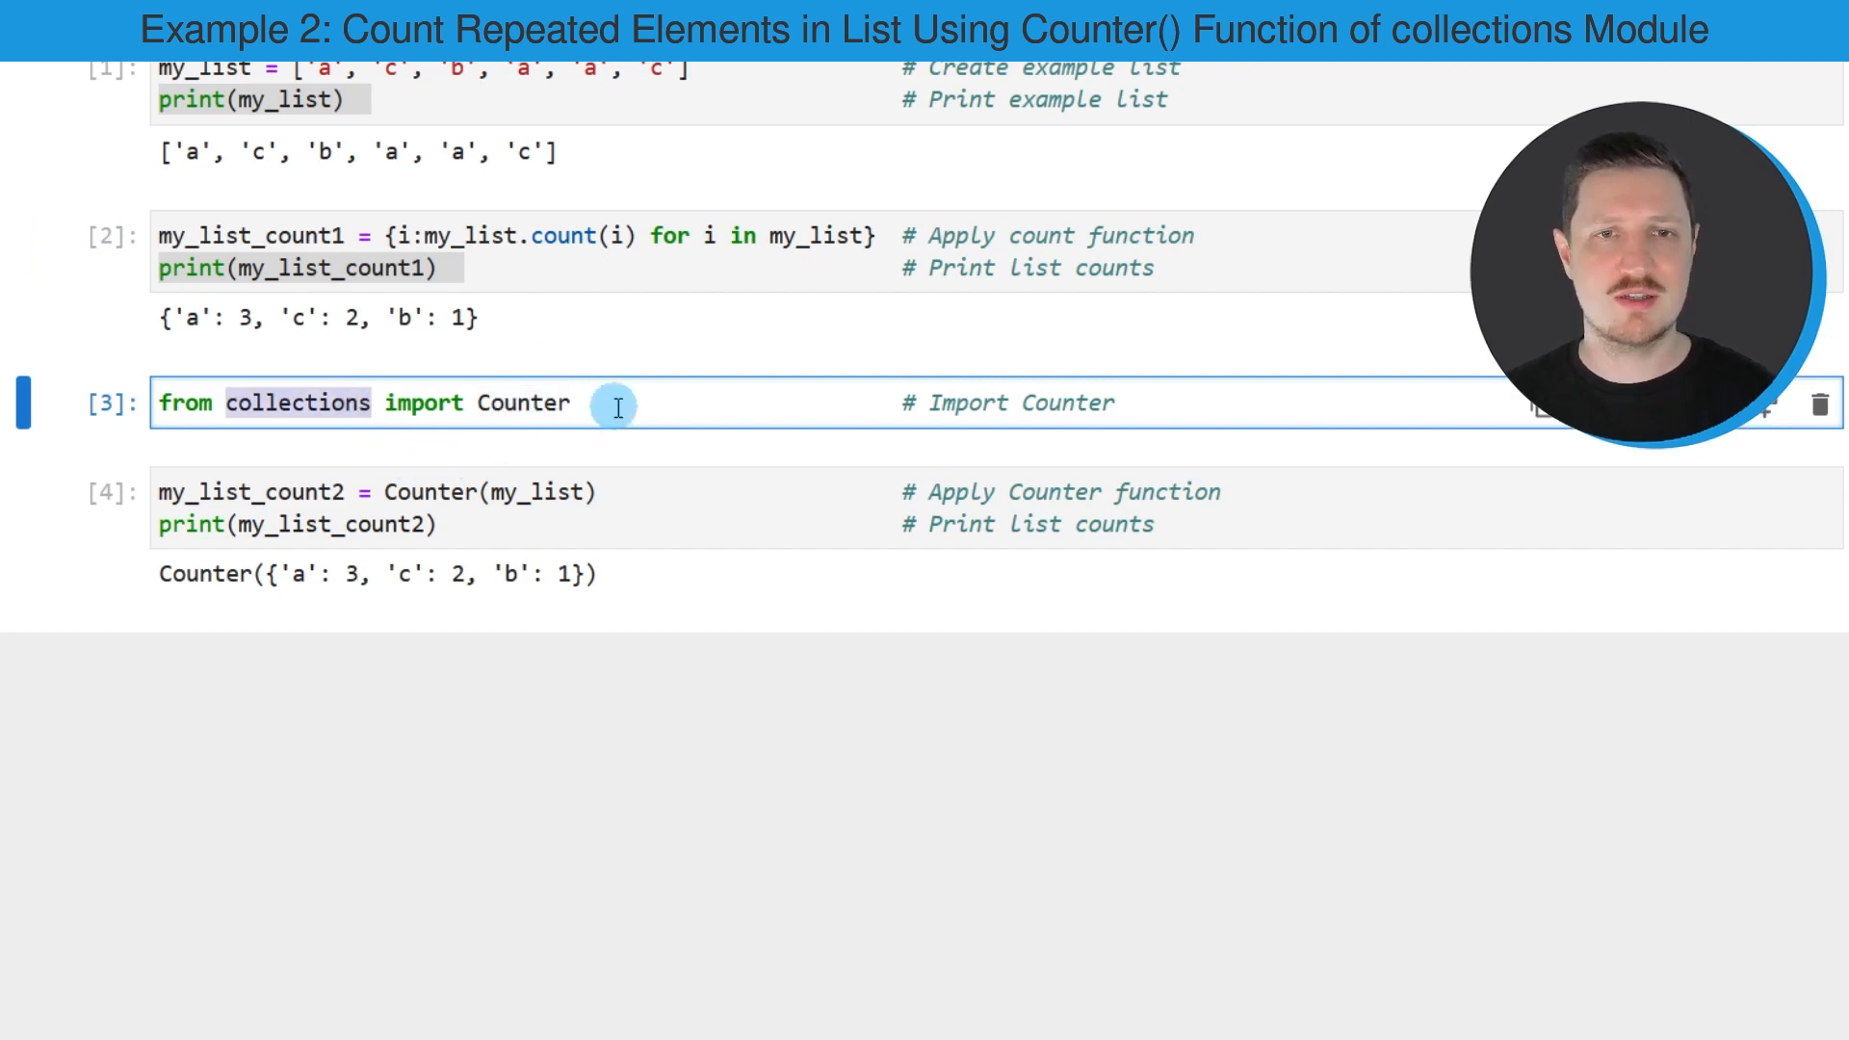
{"action": "triple_click", "coordinate": [354, 403]}
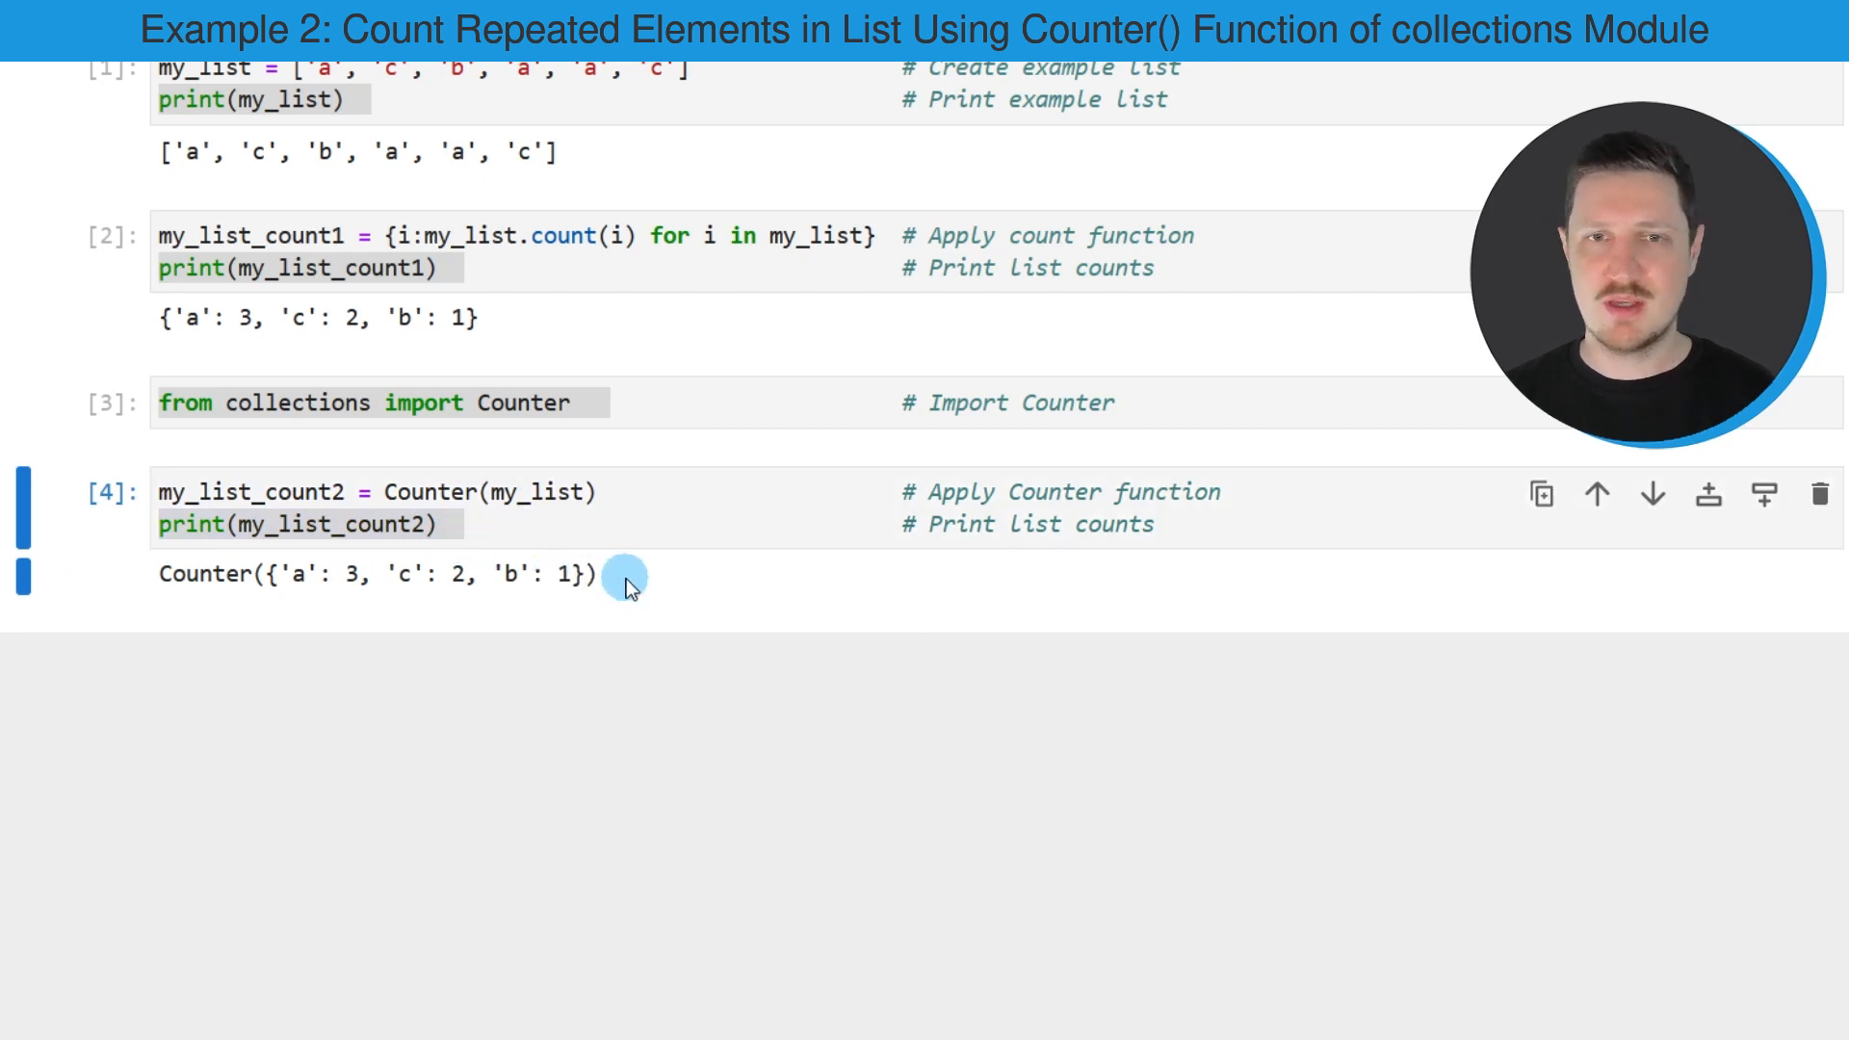
{"action": "left_click_drag", "start_coordinate": [625, 578], "coordinate": [247, 578]}
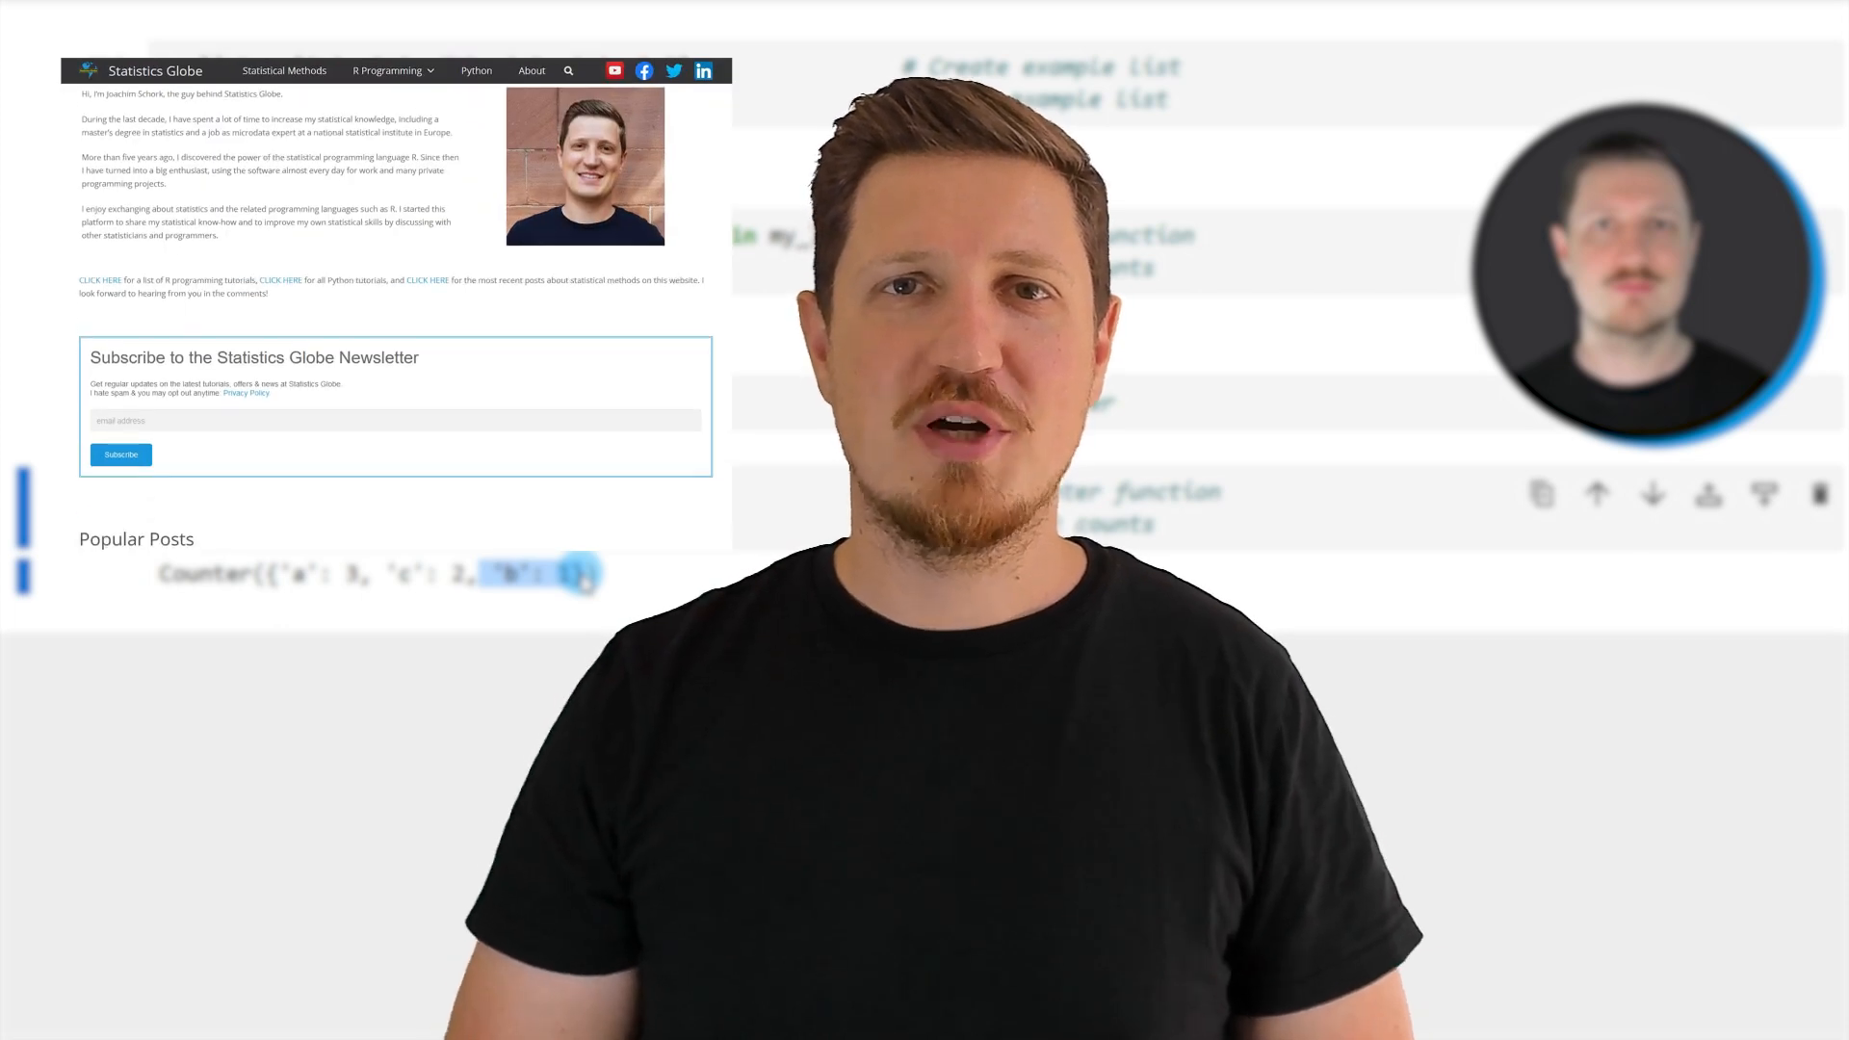
- Scroll the Statistics Globe homepage and open the R graph types overview article
{"action": "scroll", "scroll_direction": "down", "scroll_amount": 3}
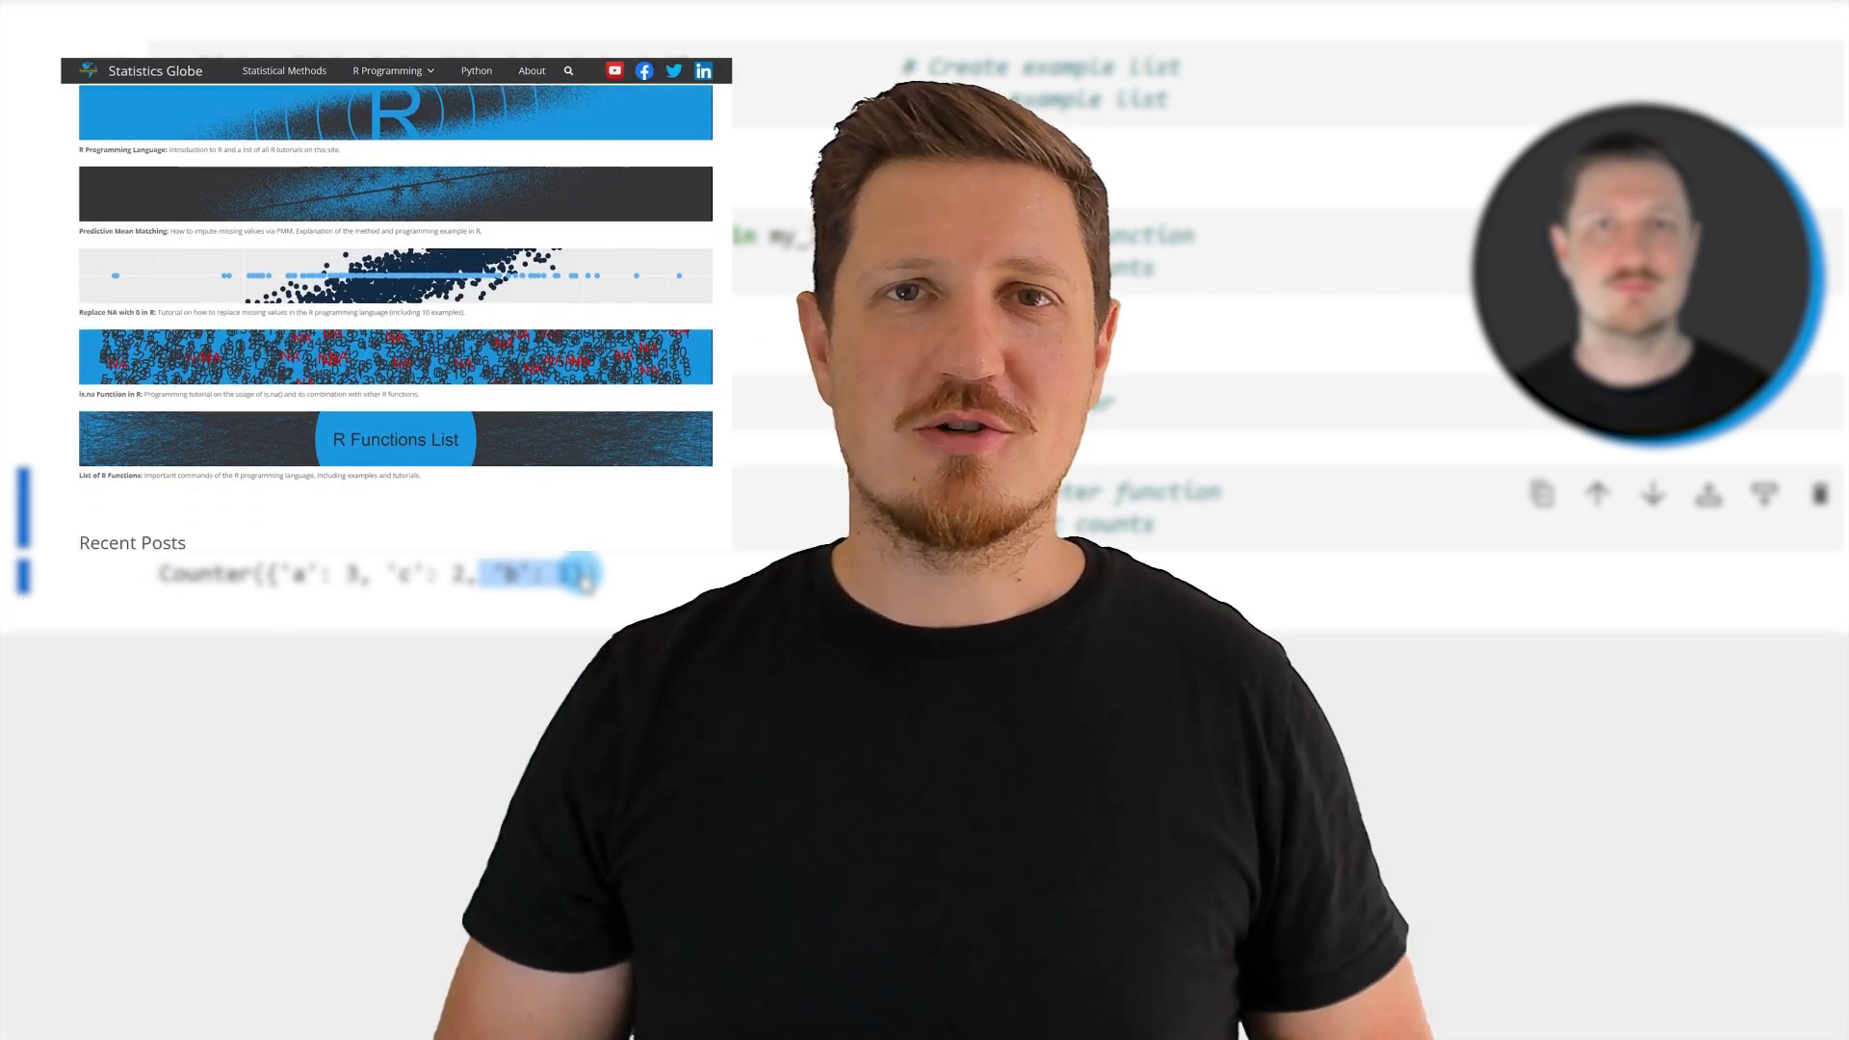
{"action": "scroll", "scroll_direction": "down", "scroll_amount": 3}
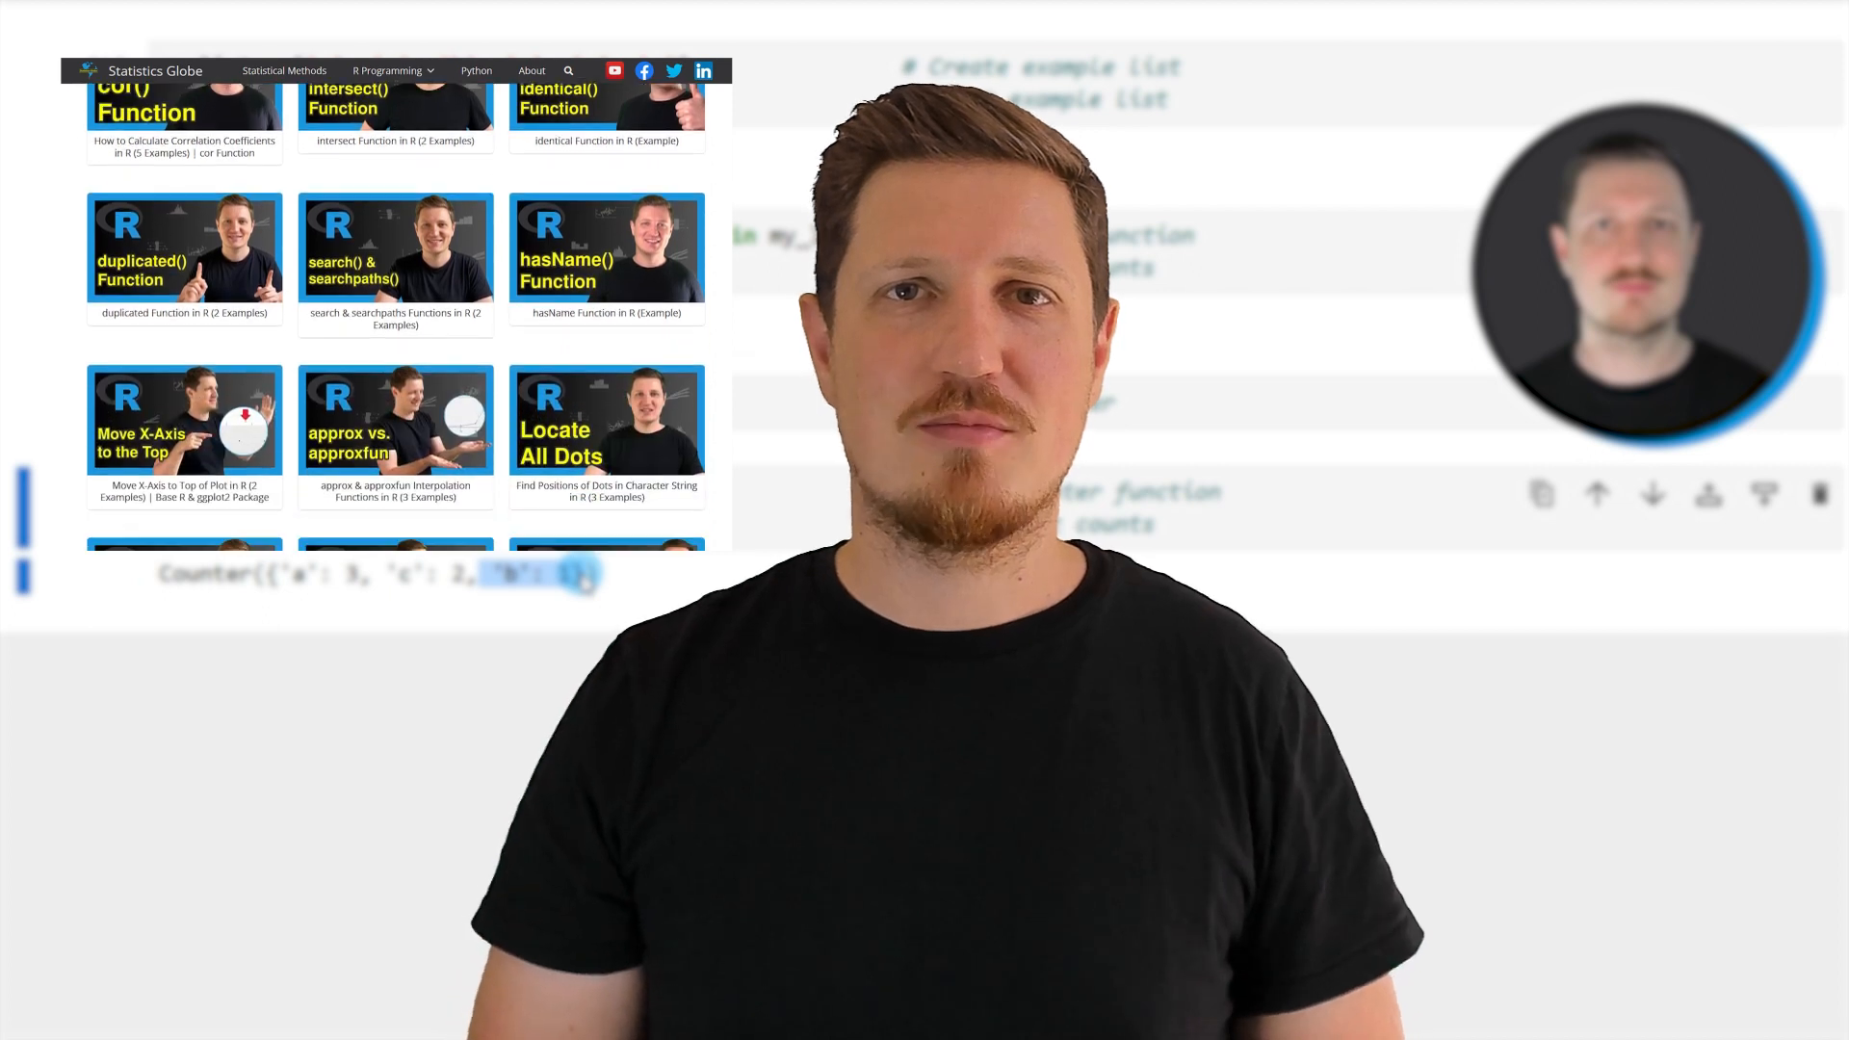
{"action": "left_click", "coordinate": [389, 69]}
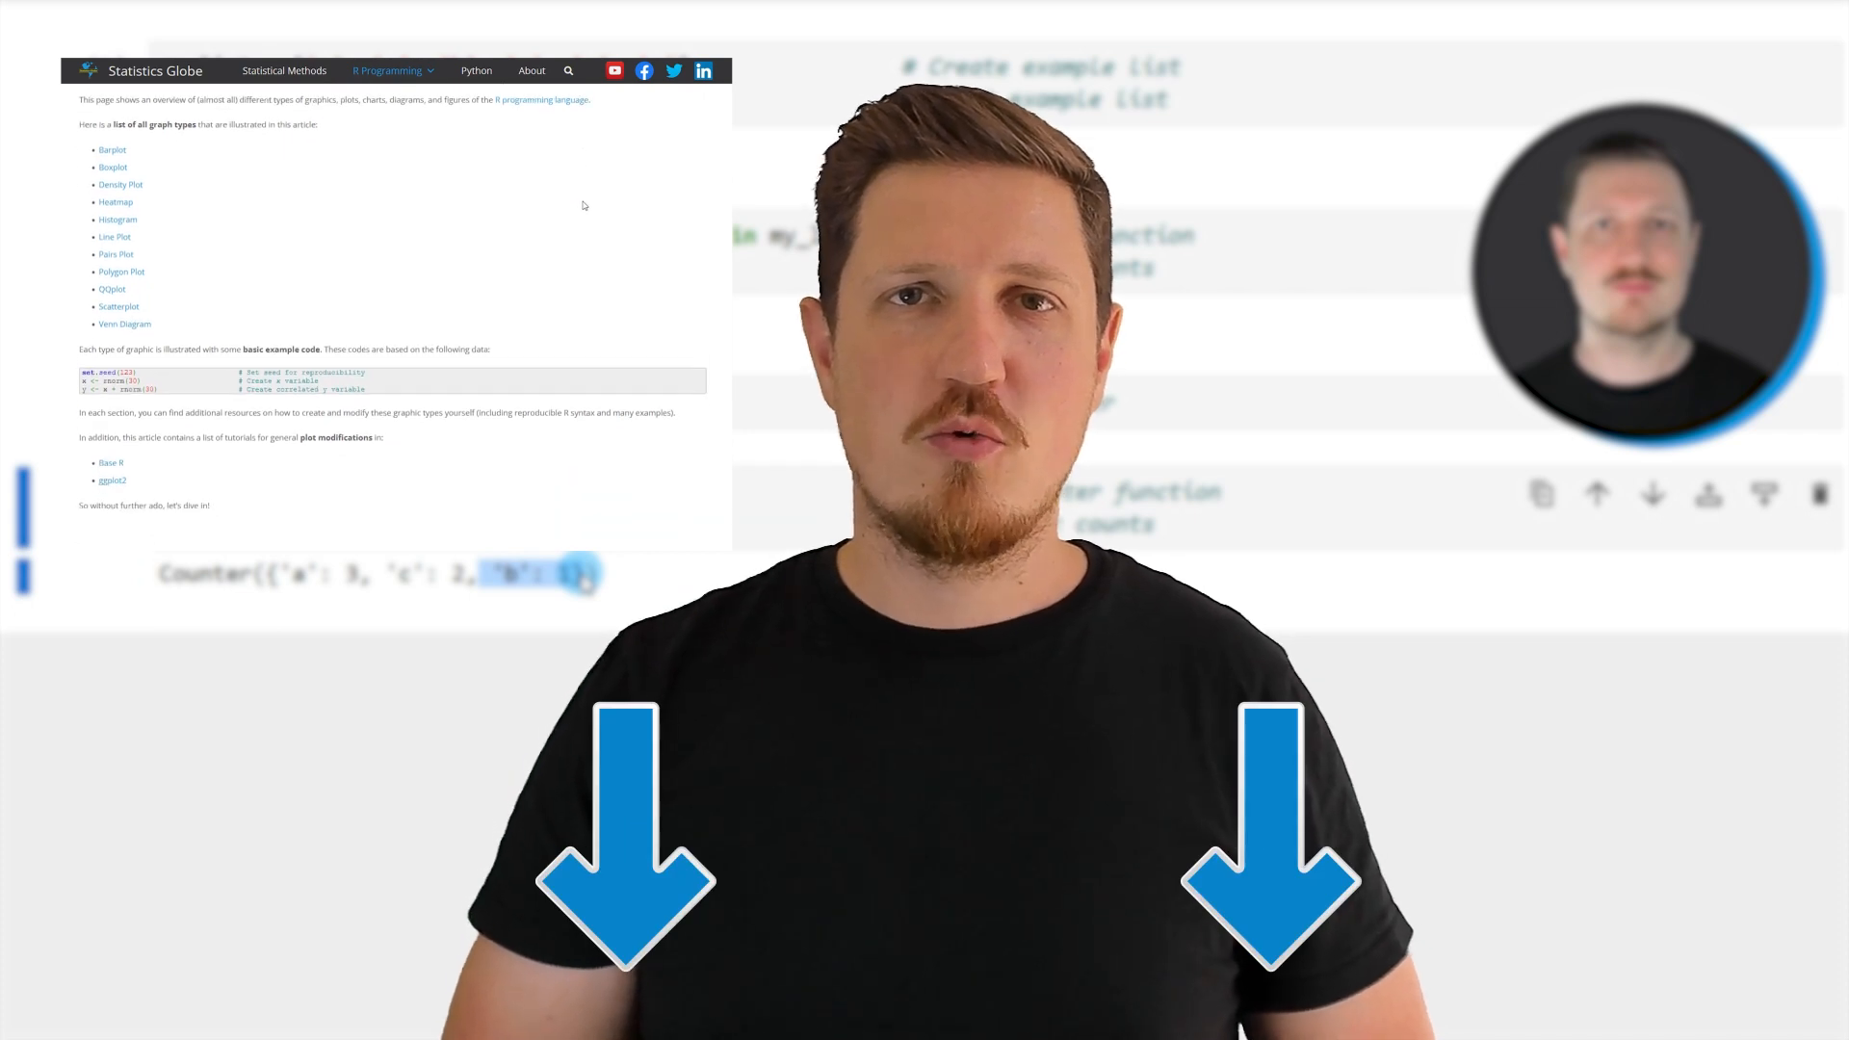
{"action": "scroll", "scroll_direction": "down", "scroll_amount": 3}
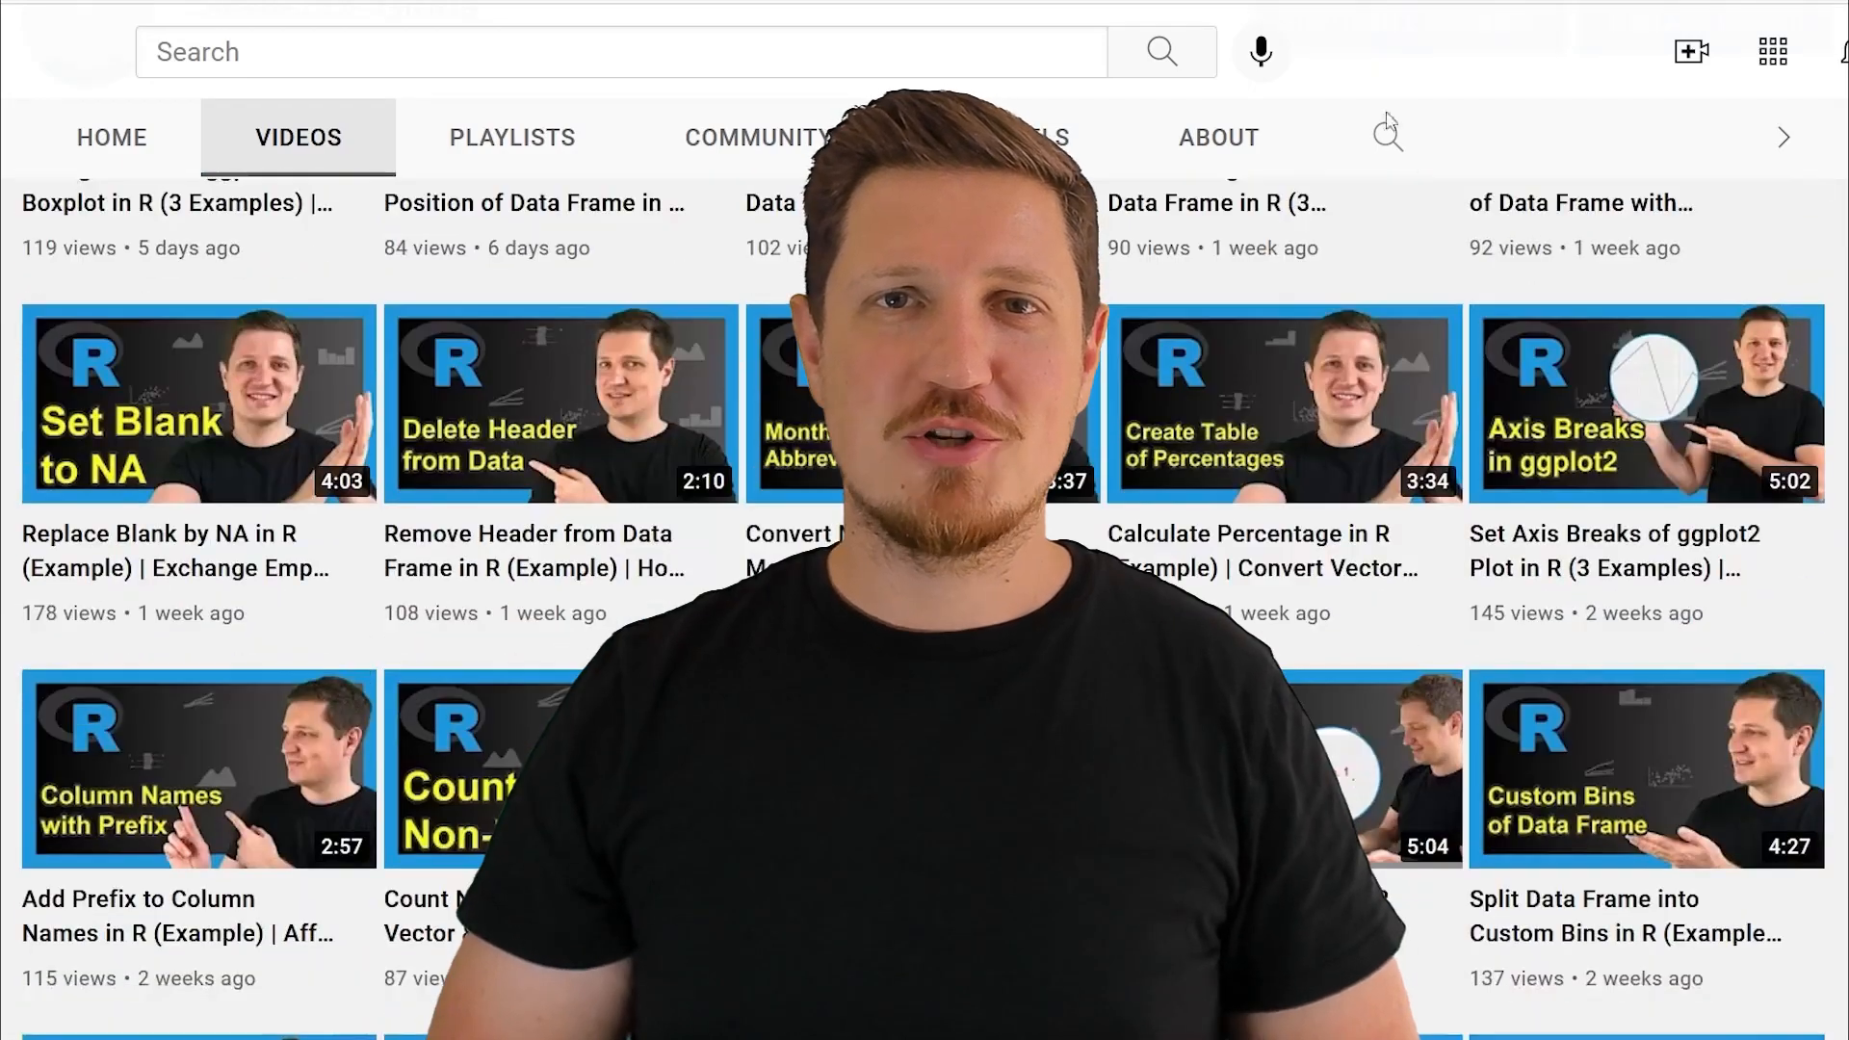
{"action": "scroll", "scroll_direction": "down", "scroll_amount": 3}
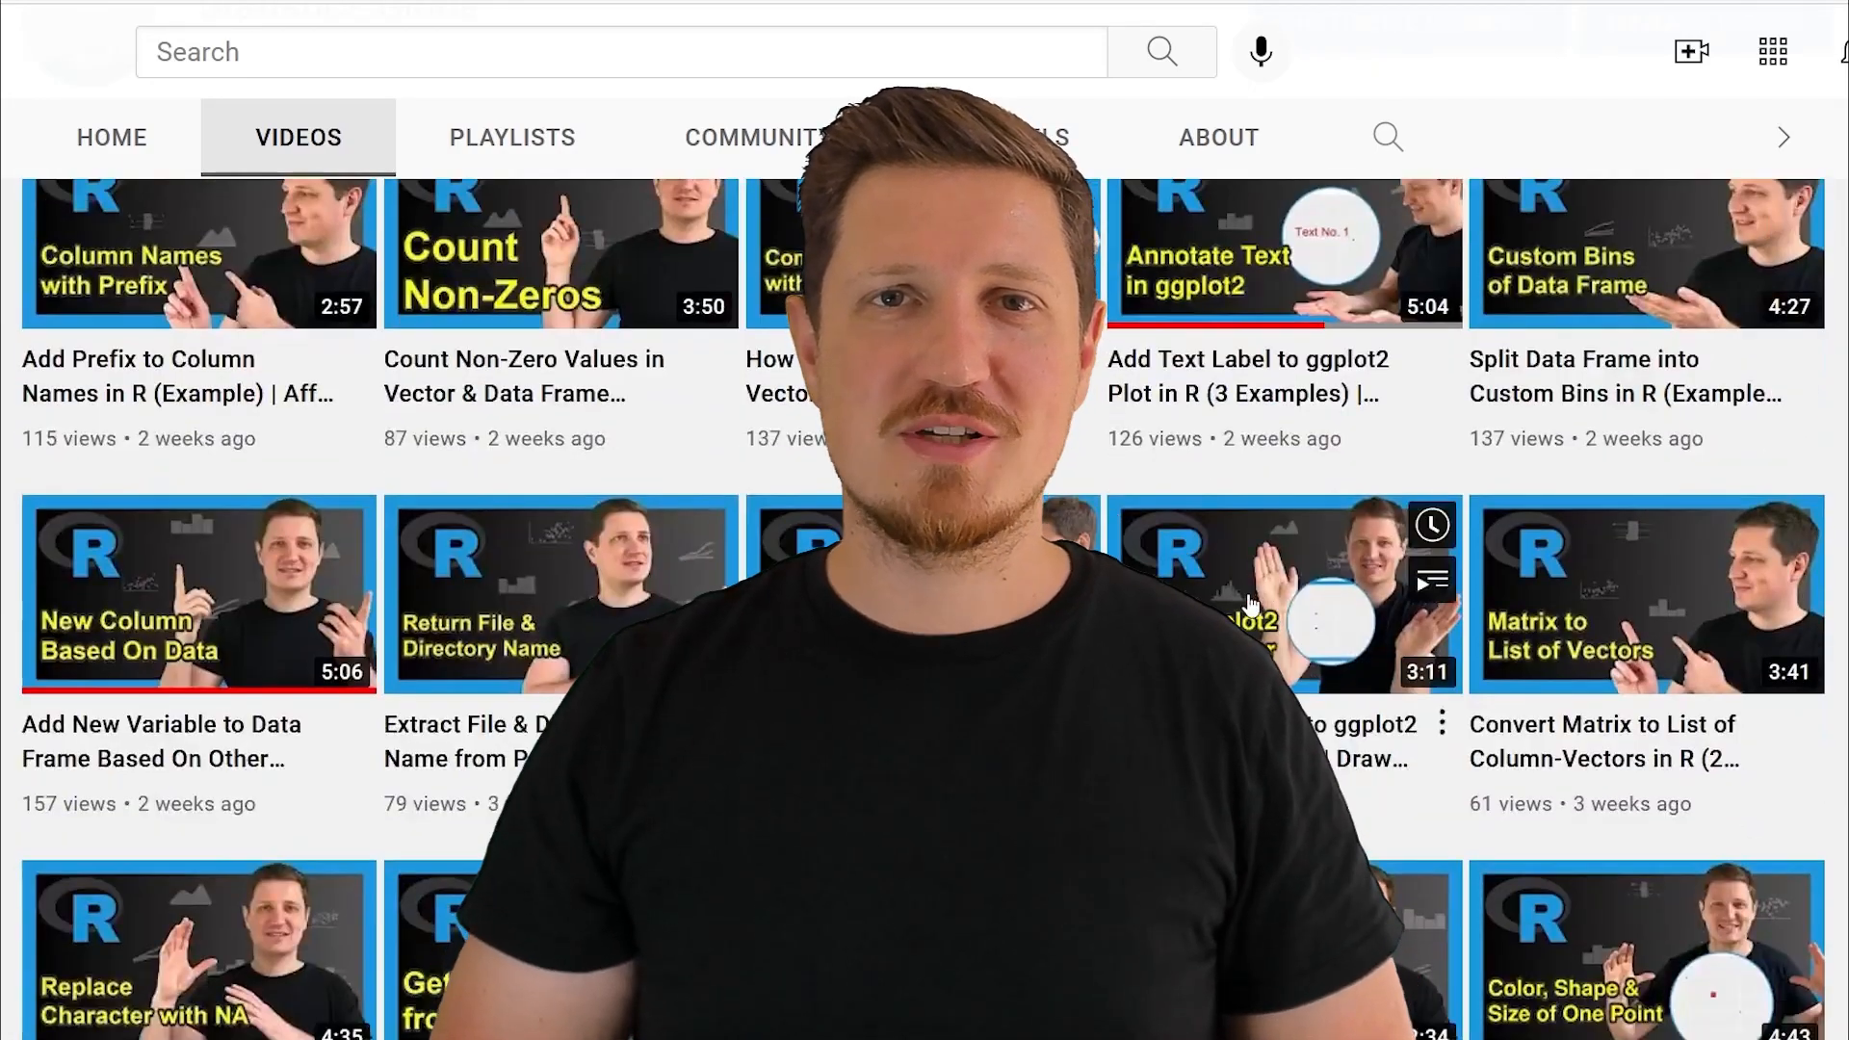
{"action": "scroll", "scroll_direction": "down", "scroll_amount": 3}
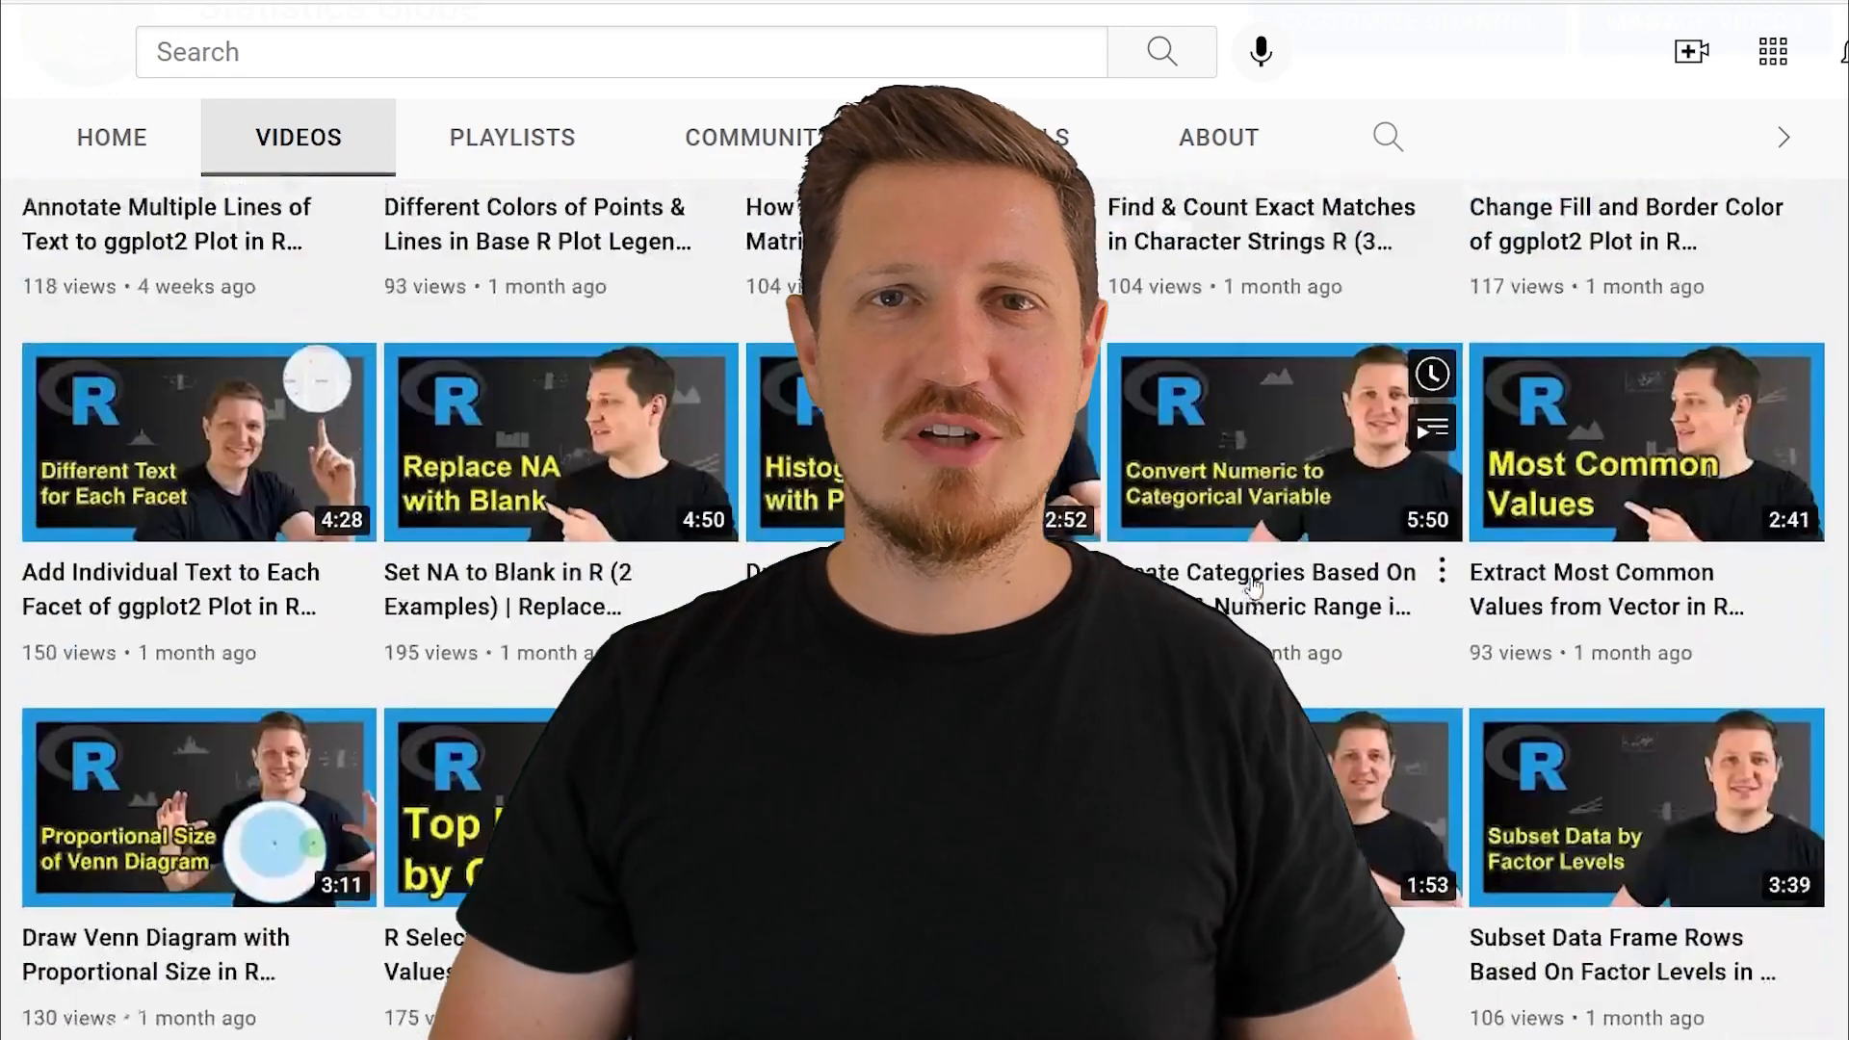
{"action": "scroll", "scroll_direction": "down", "scroll_amount": 3}
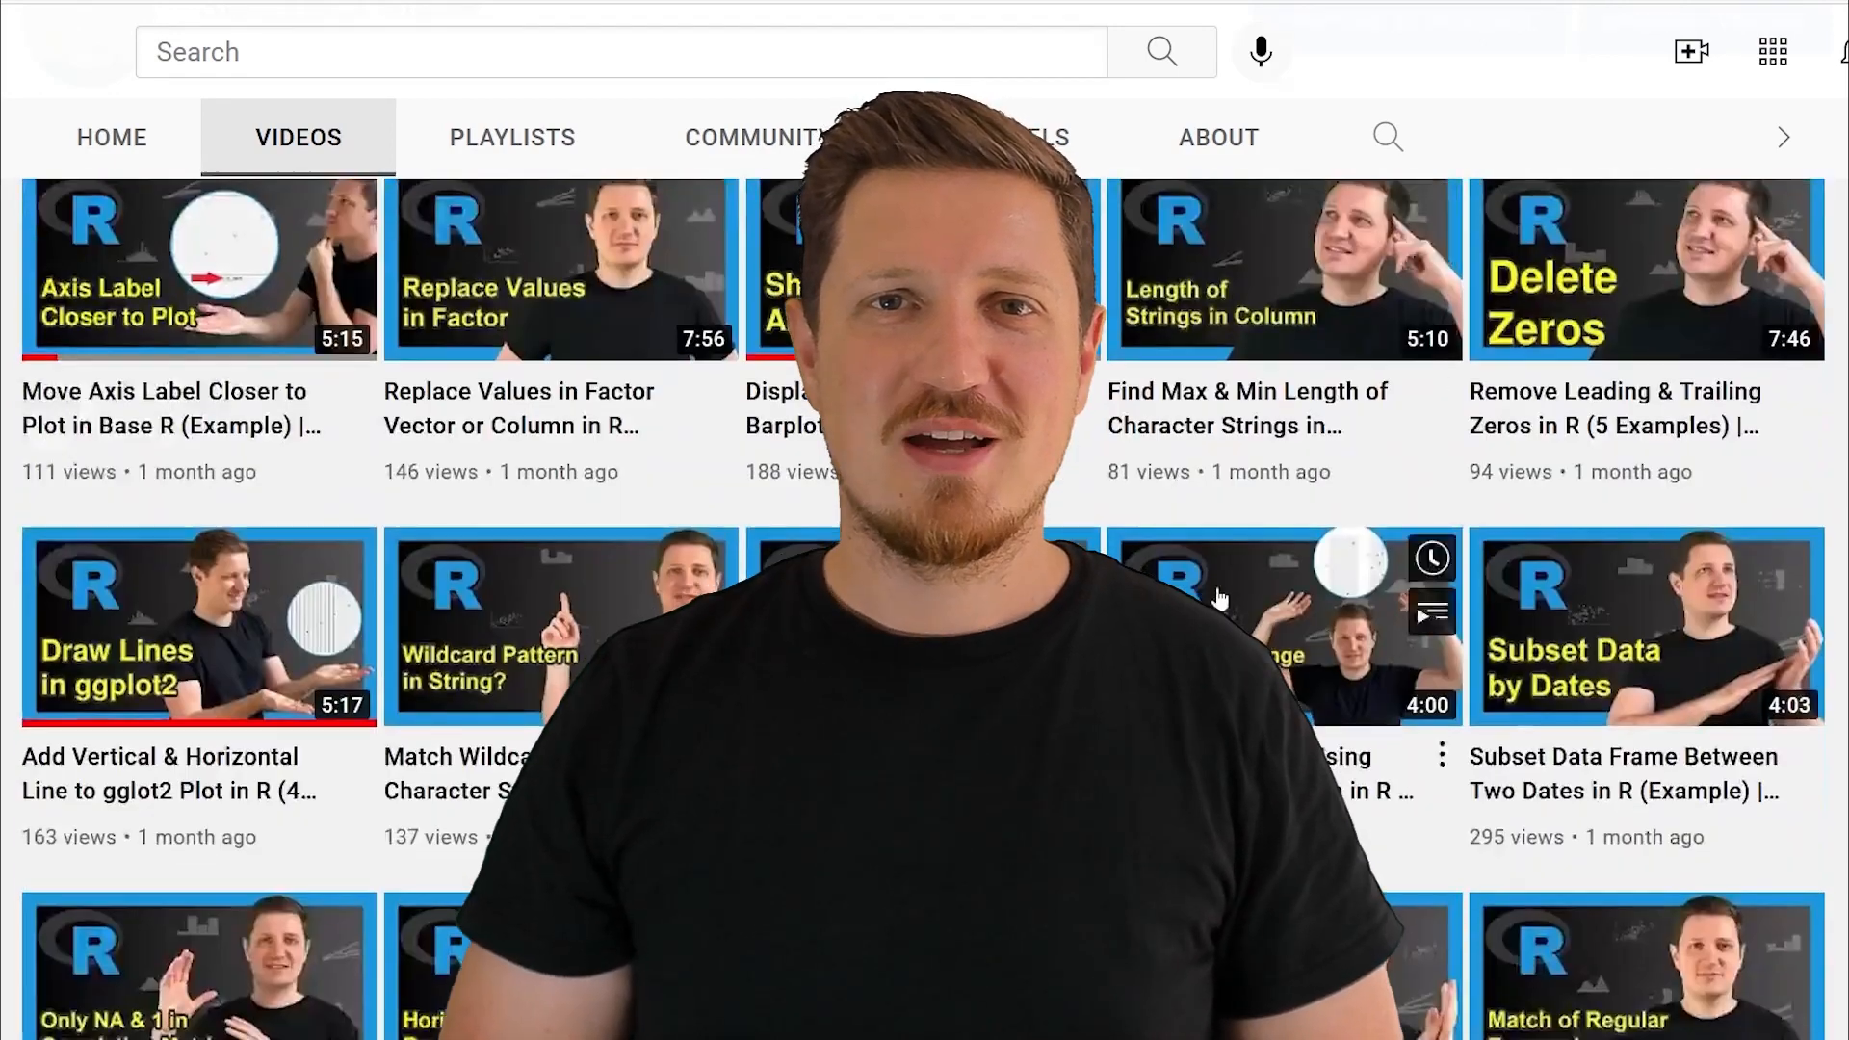